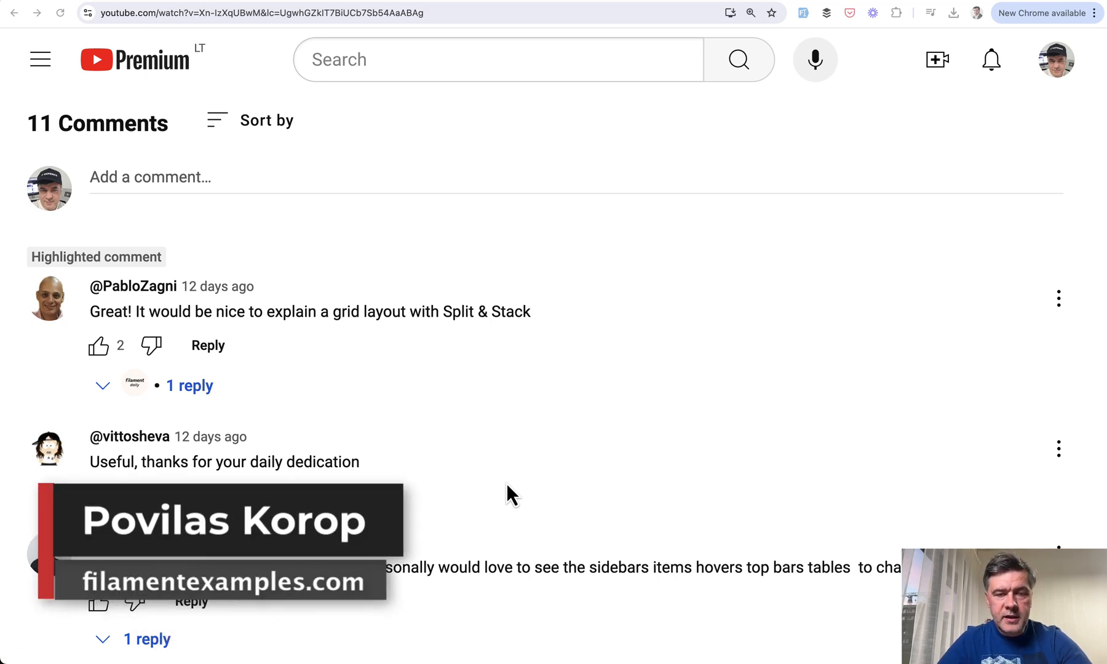
mouse_move(339, 431)
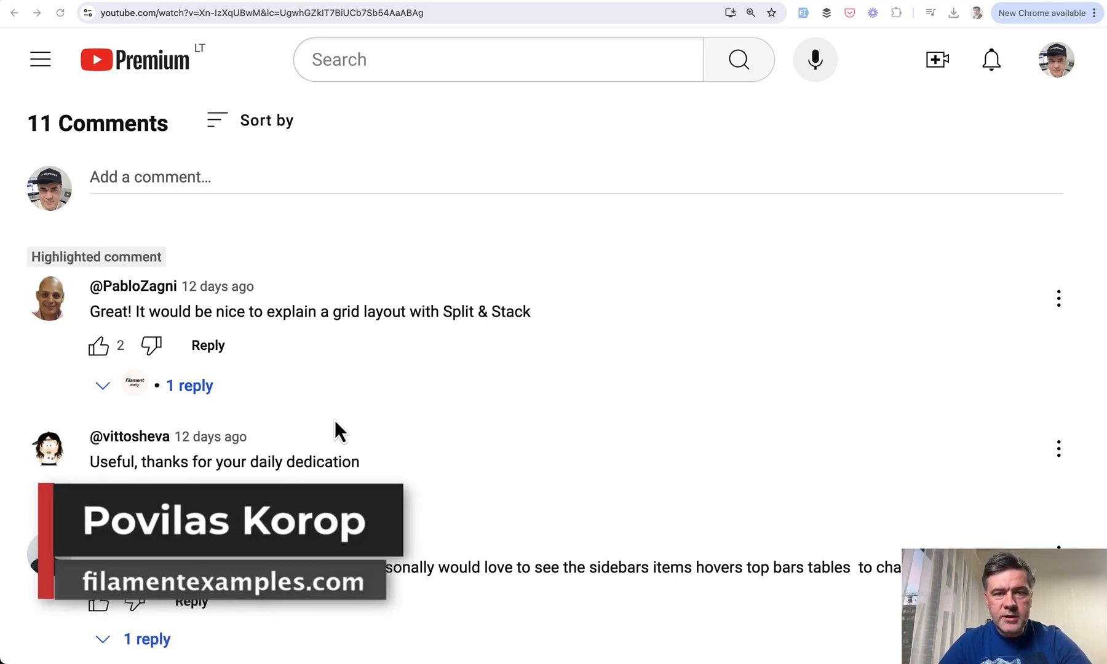
mouse_move(475, 407)
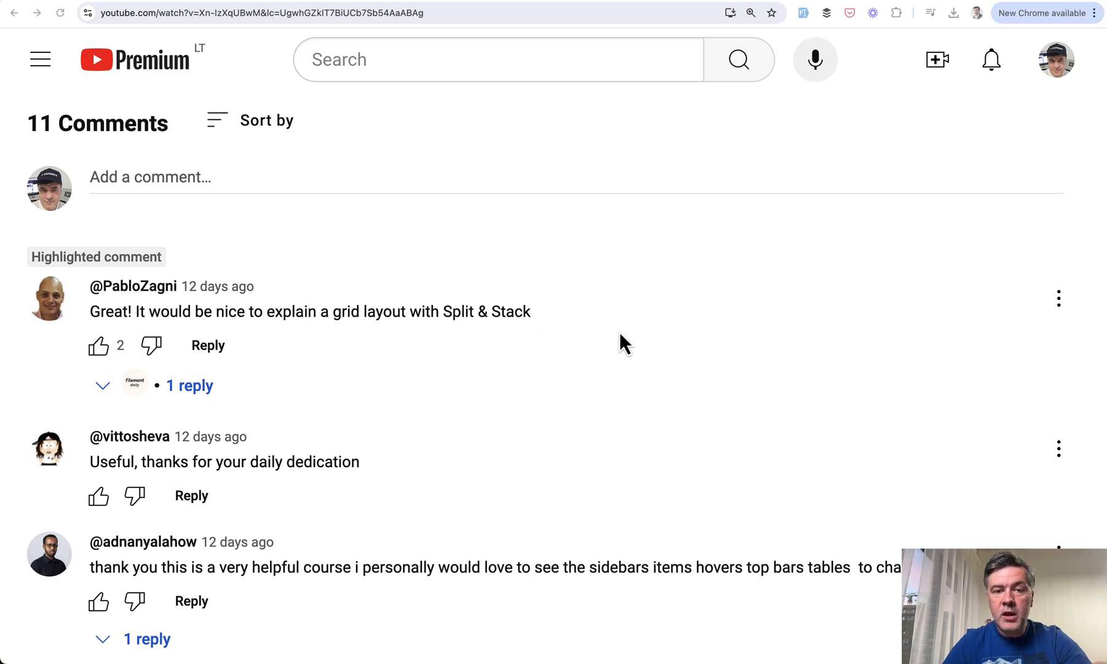
mouse_move(986, 5)
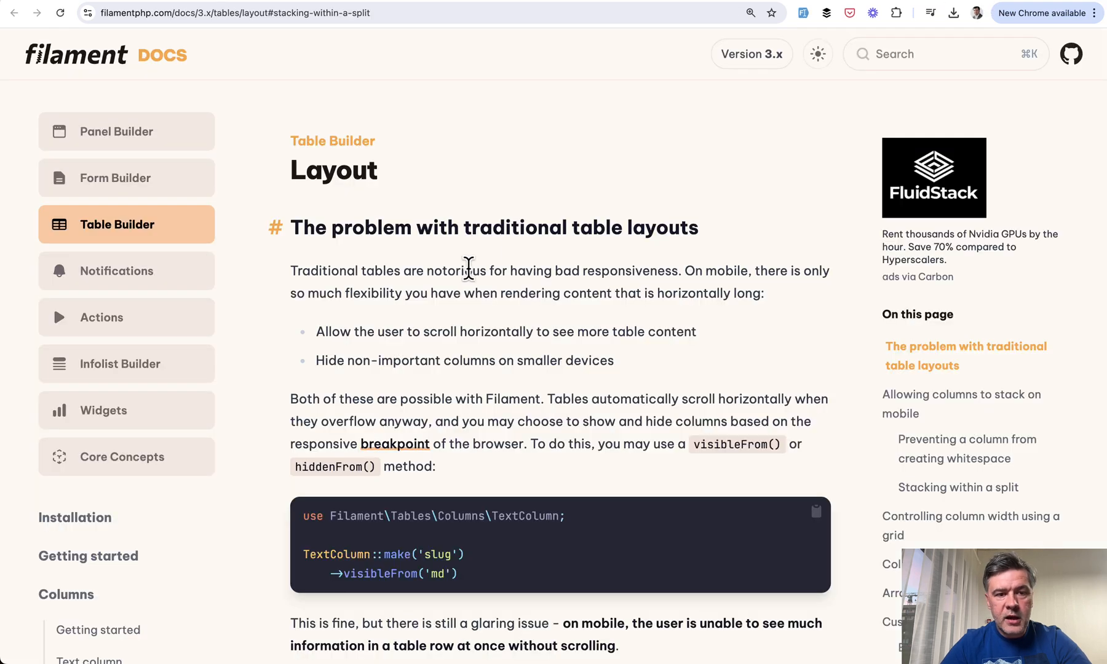
mouse_move(384, 210)
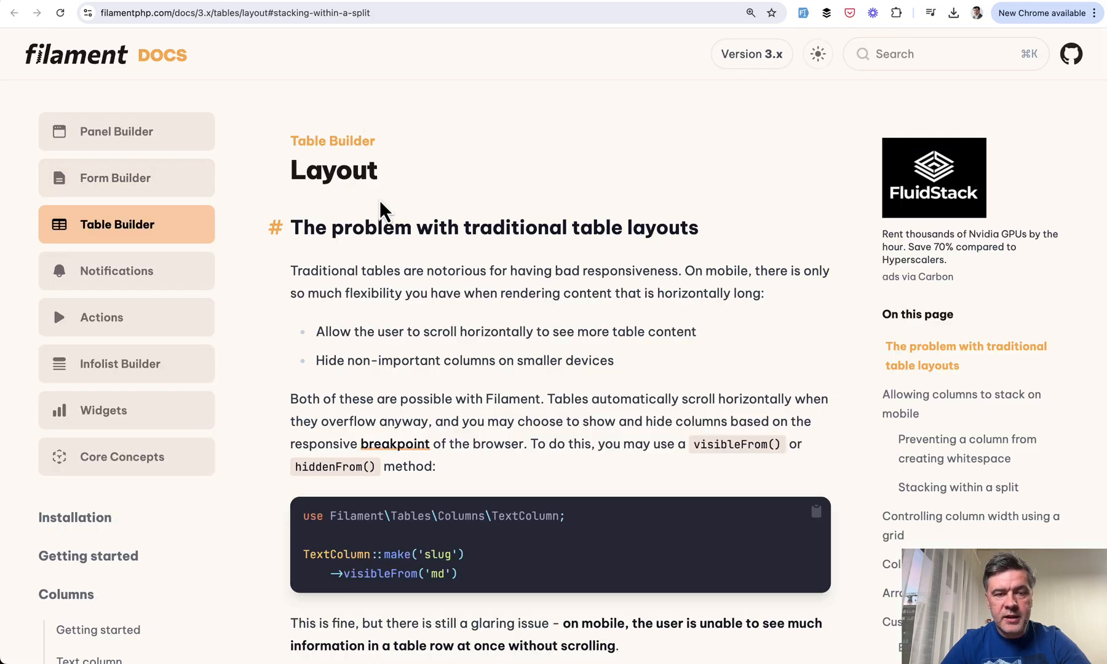
mouse_move(503, 334)
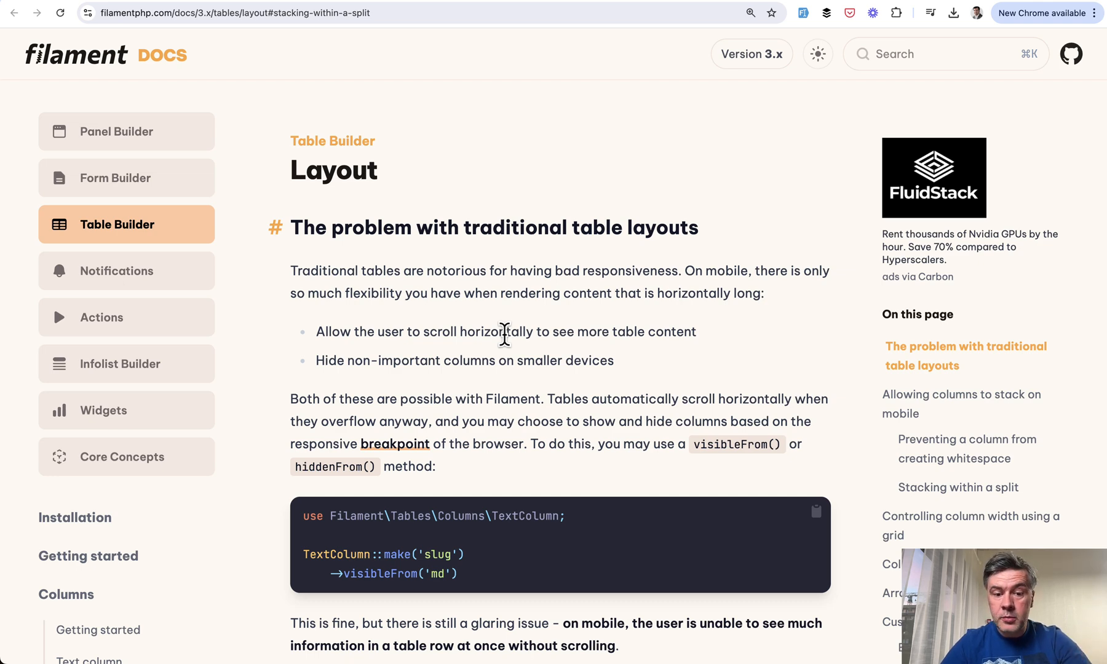
- Read down through the Split layout examples on the table Layout docs page
scroll(down, 3)
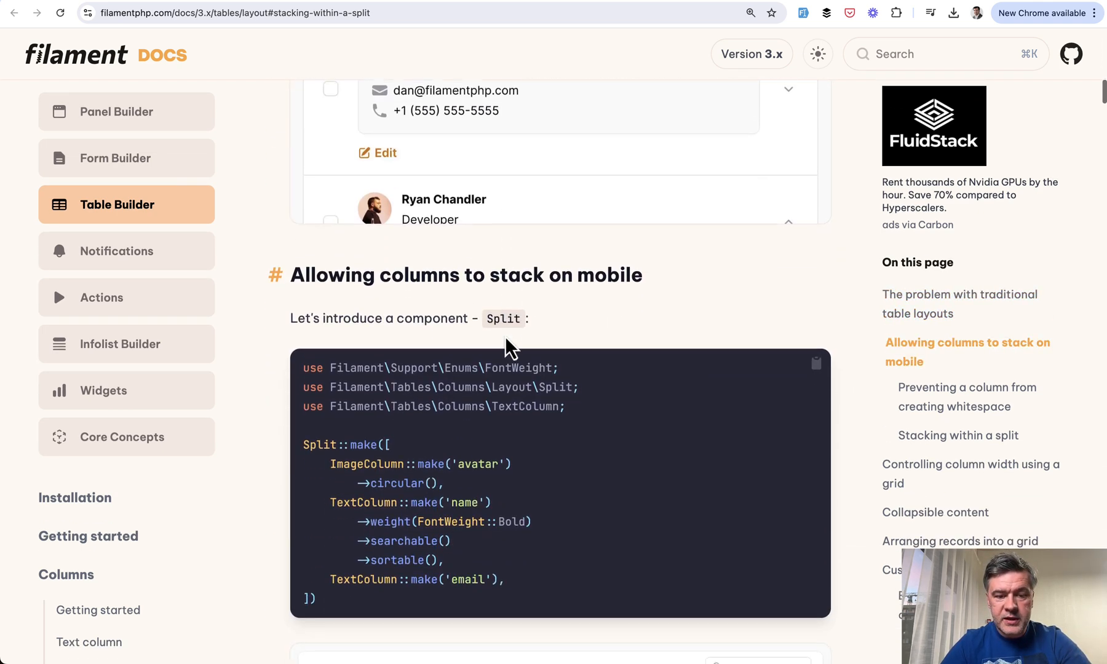
scroll(down, 3)
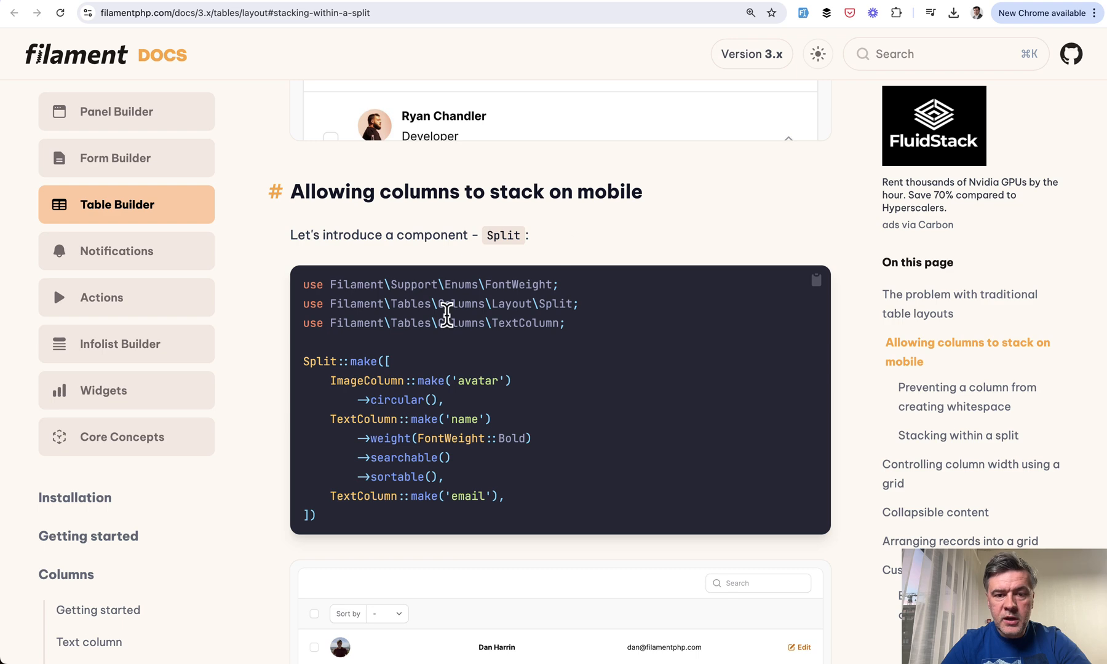
scroll(down, 3)
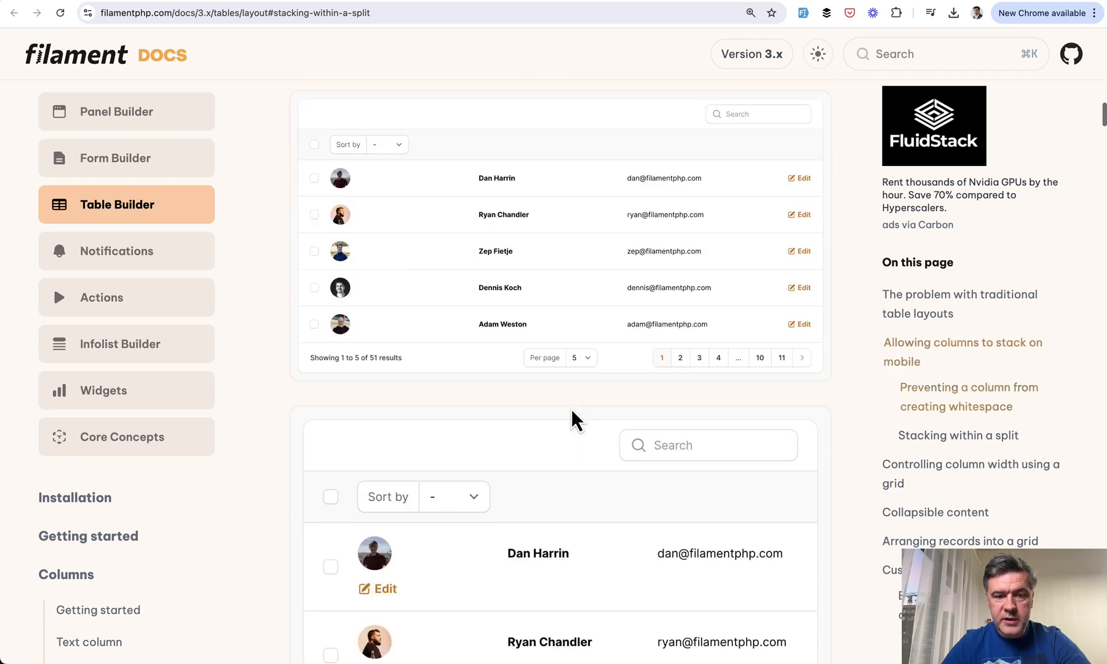
scroll(down, 3)
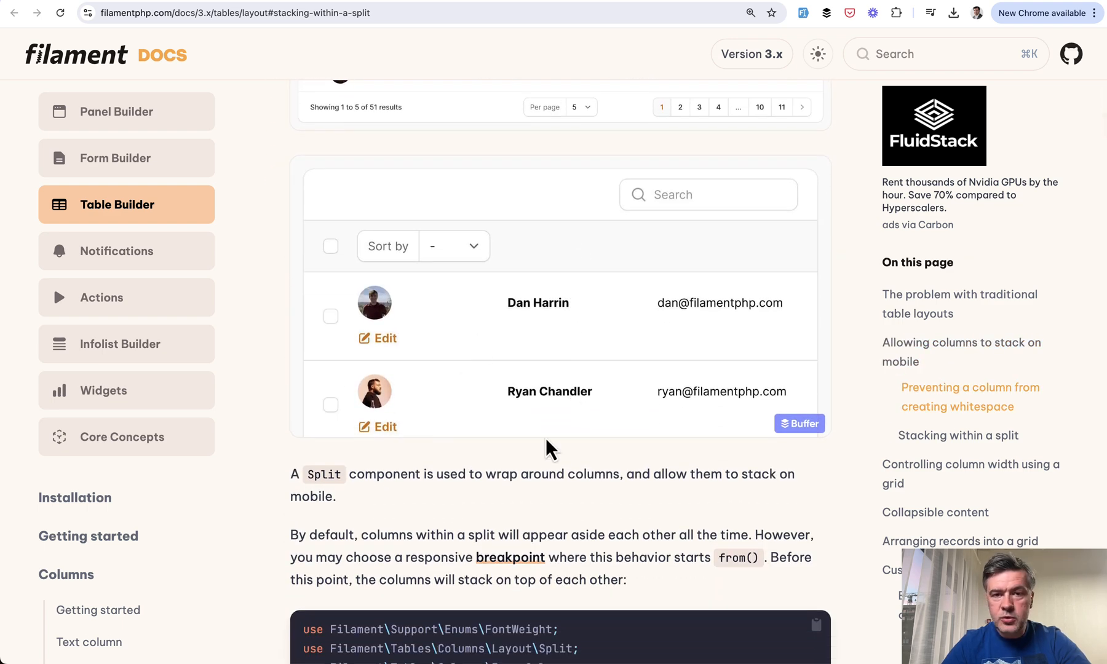
scroll(down, 3)
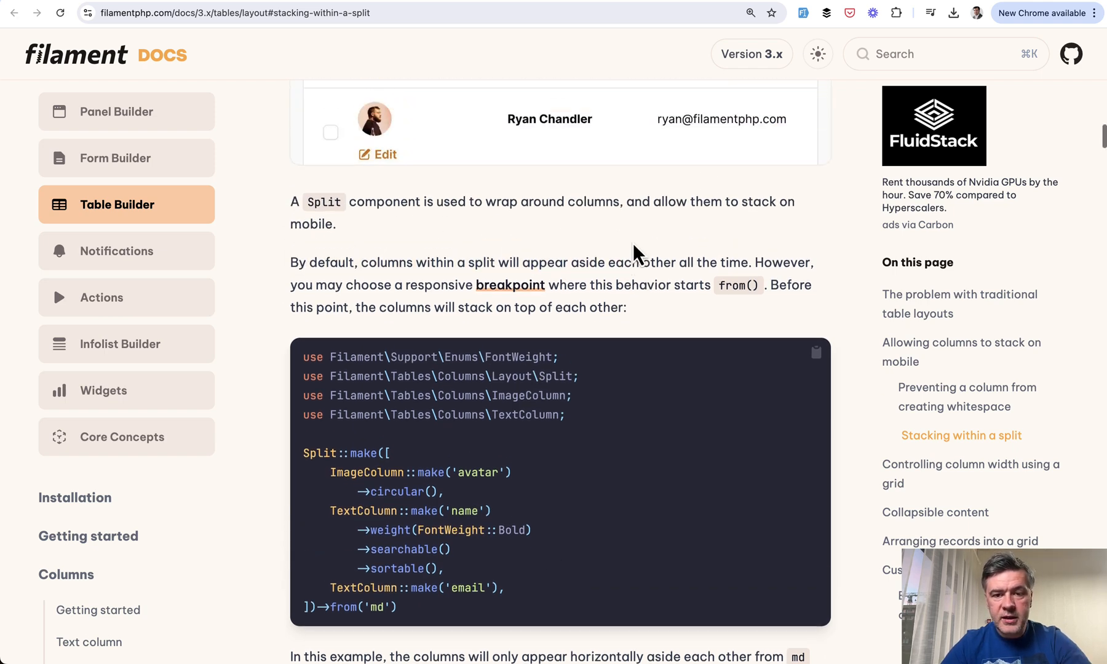
- Continue down to the 'Stacking within a split' example and its code
scroll(down, 3)
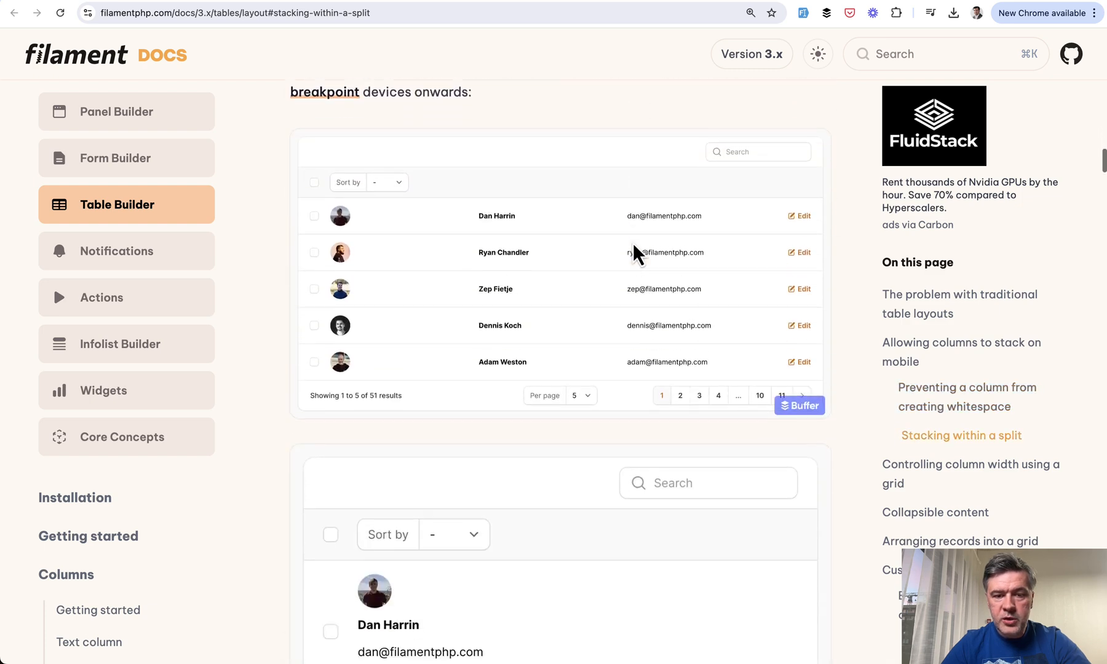
scroll(down, 3)
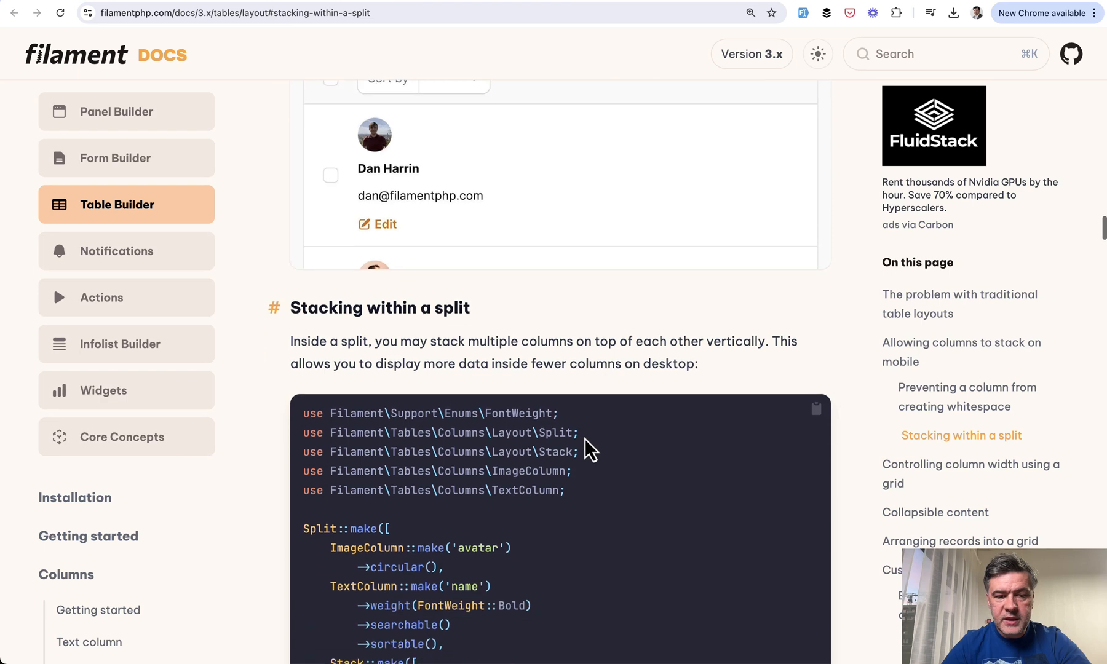
scroll(down, 3)
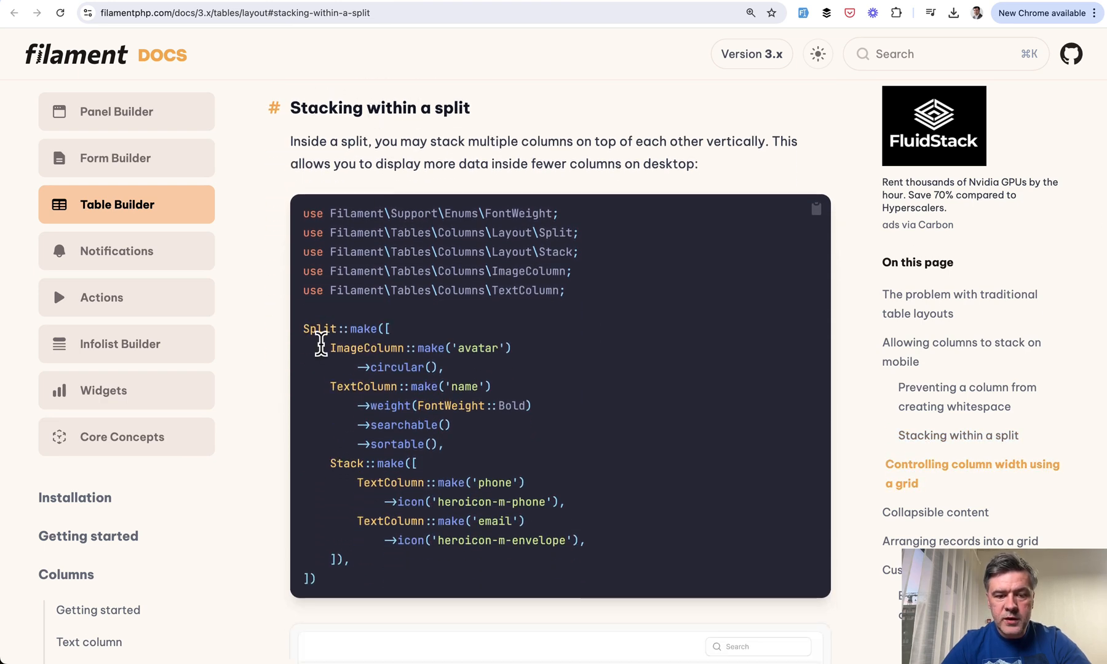
scroll(down, 3)
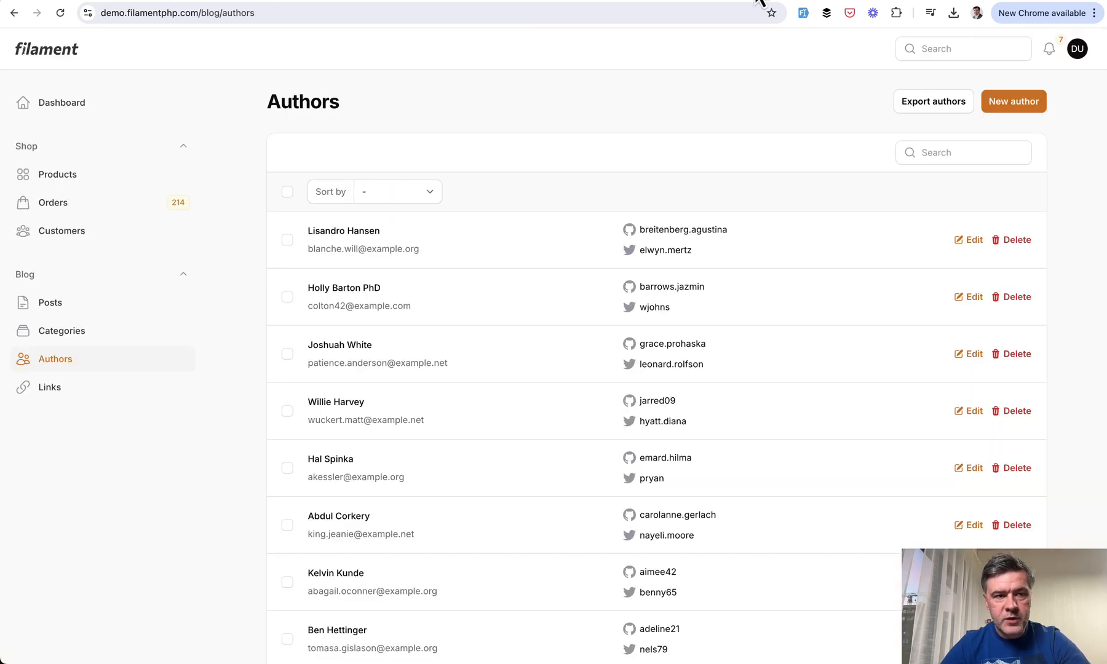
mouse_move(498, 155)
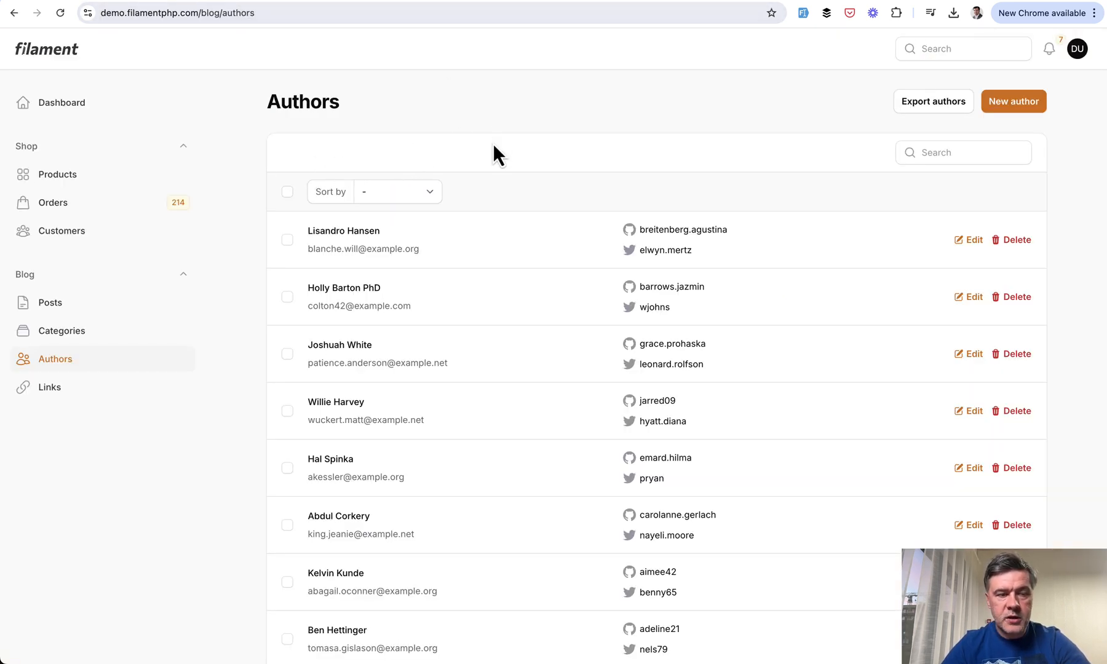
mouse_move(451, 145)
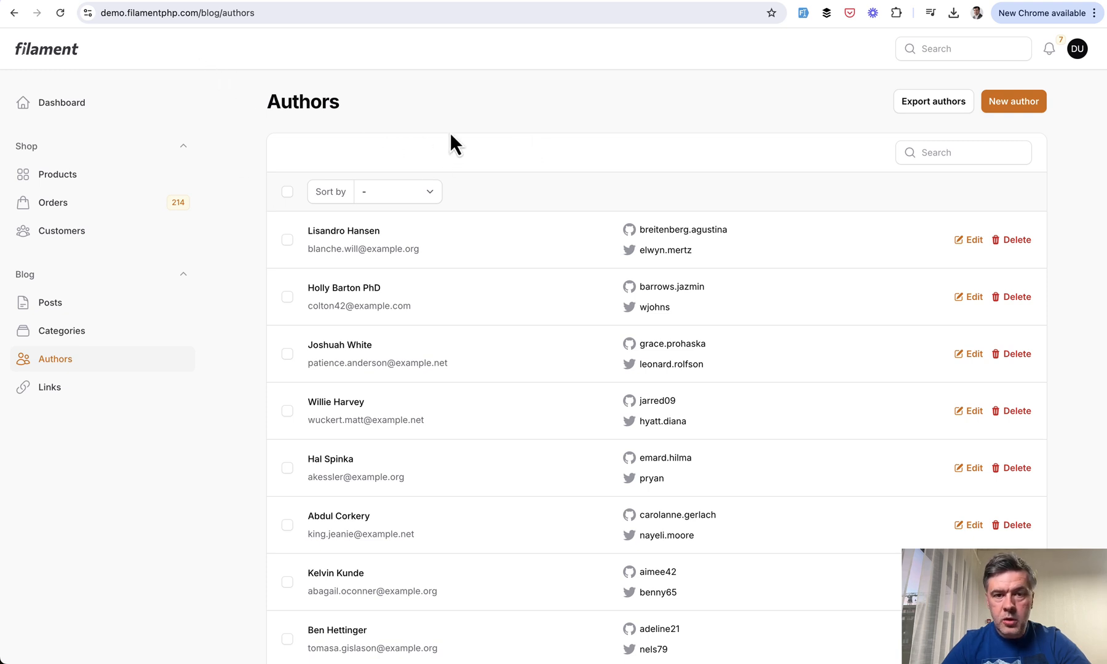
mouse_move(568, 281)
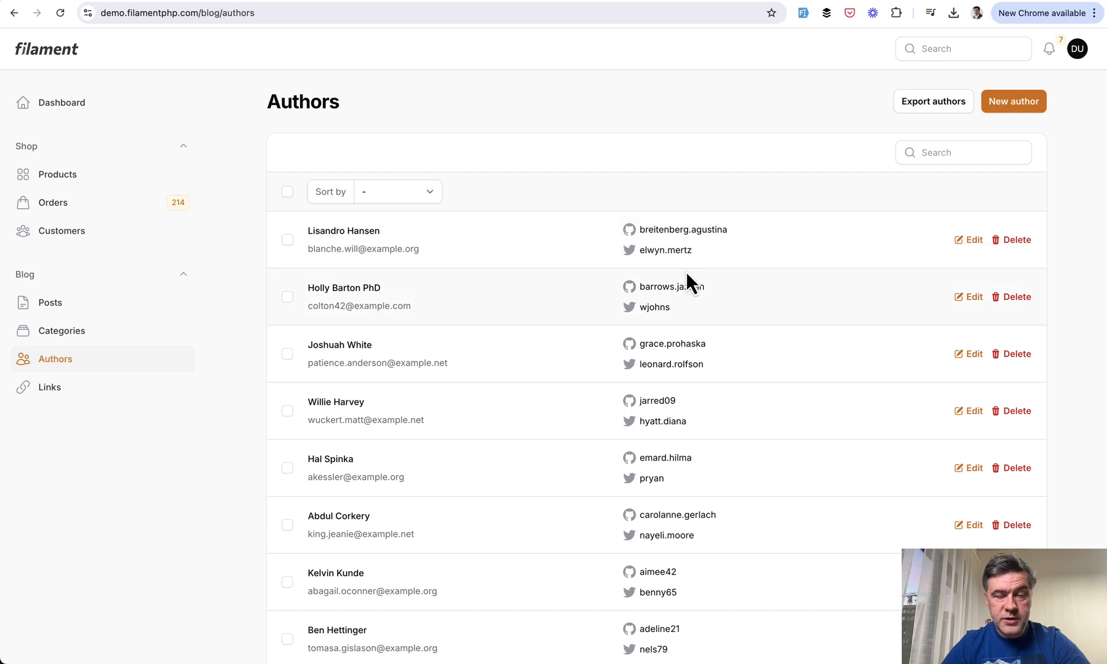
mouse_move(595, 251)
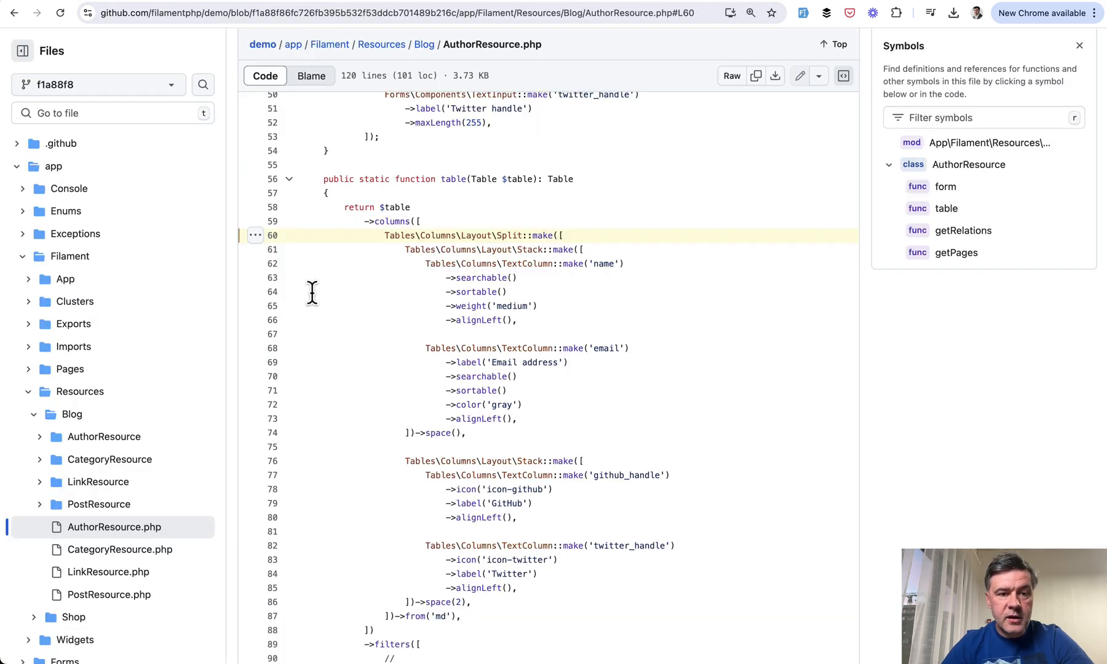
mouse_move(551, 316)
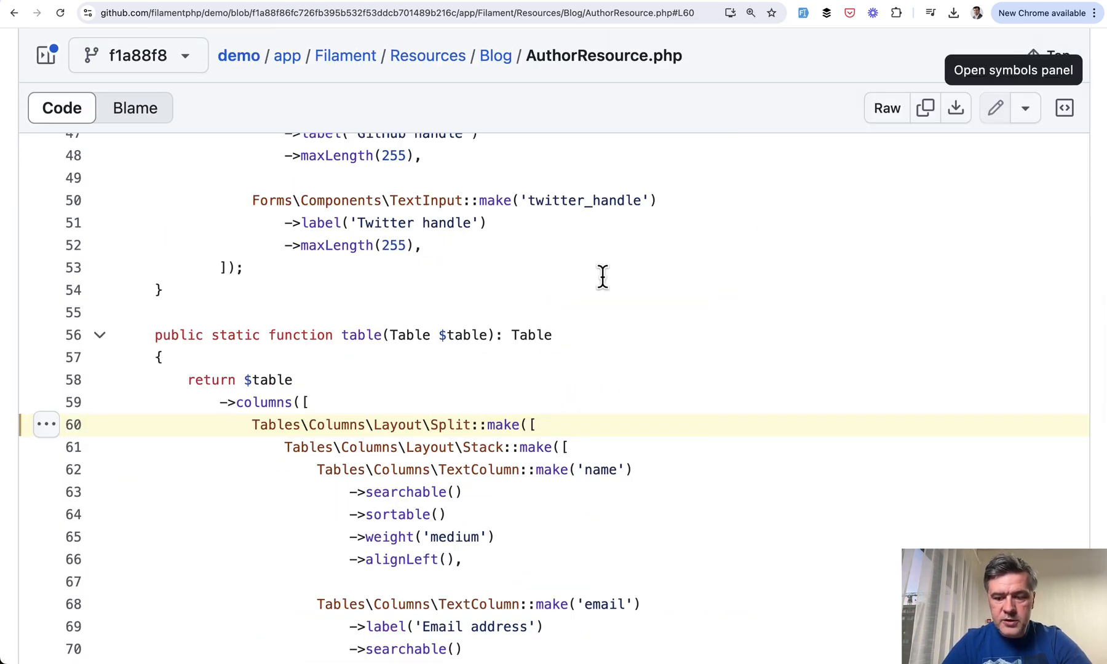
- Scroll through the table() method showing the Split holding two Stacks of columns
scroll(down, 3)
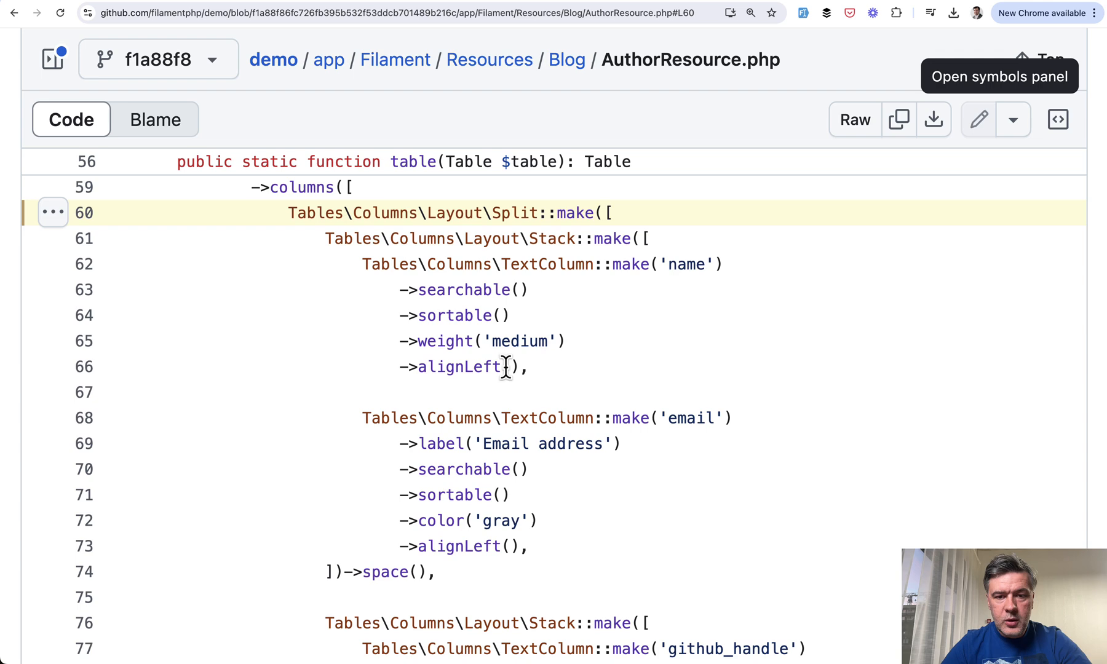
mouse_move(676, 400)
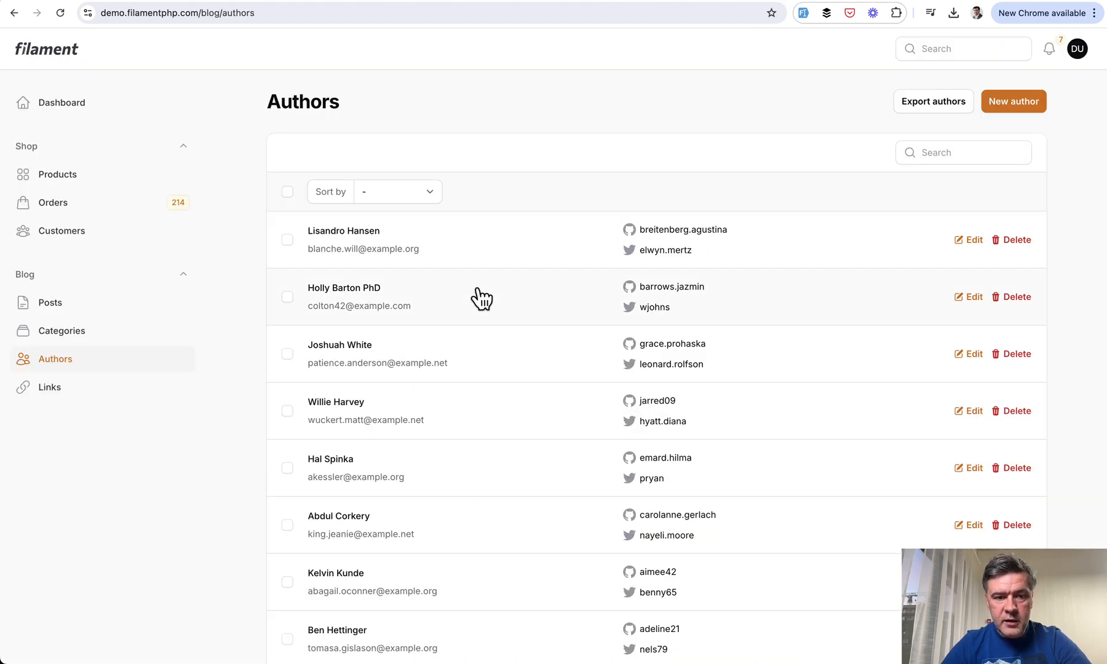
mouse_move(342, 267)
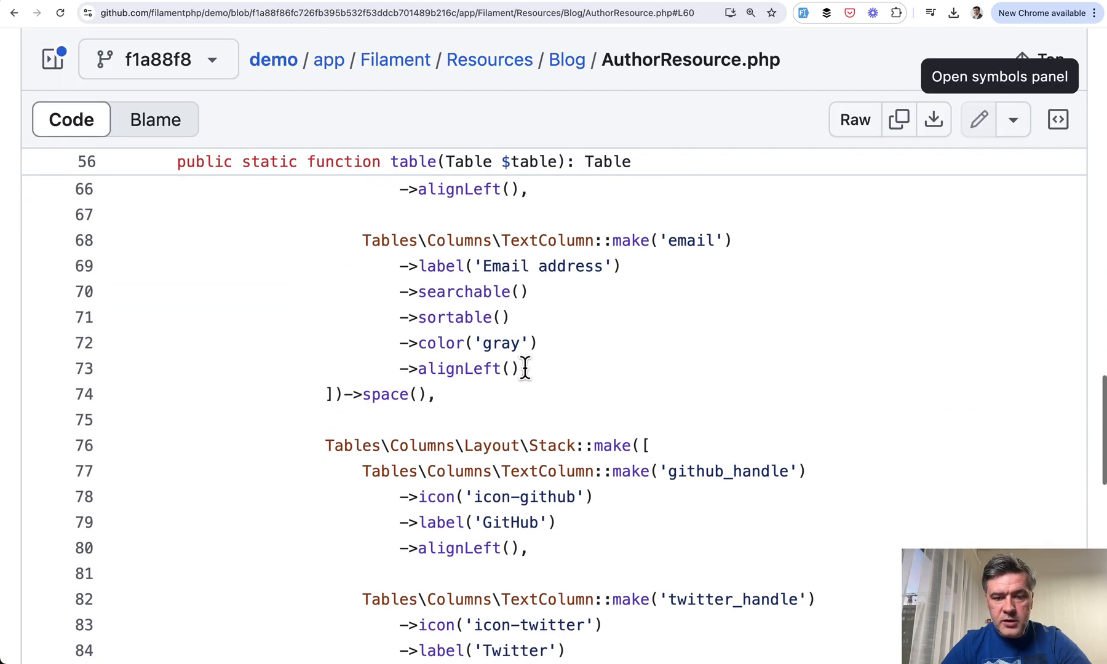
scroll(down, 3)
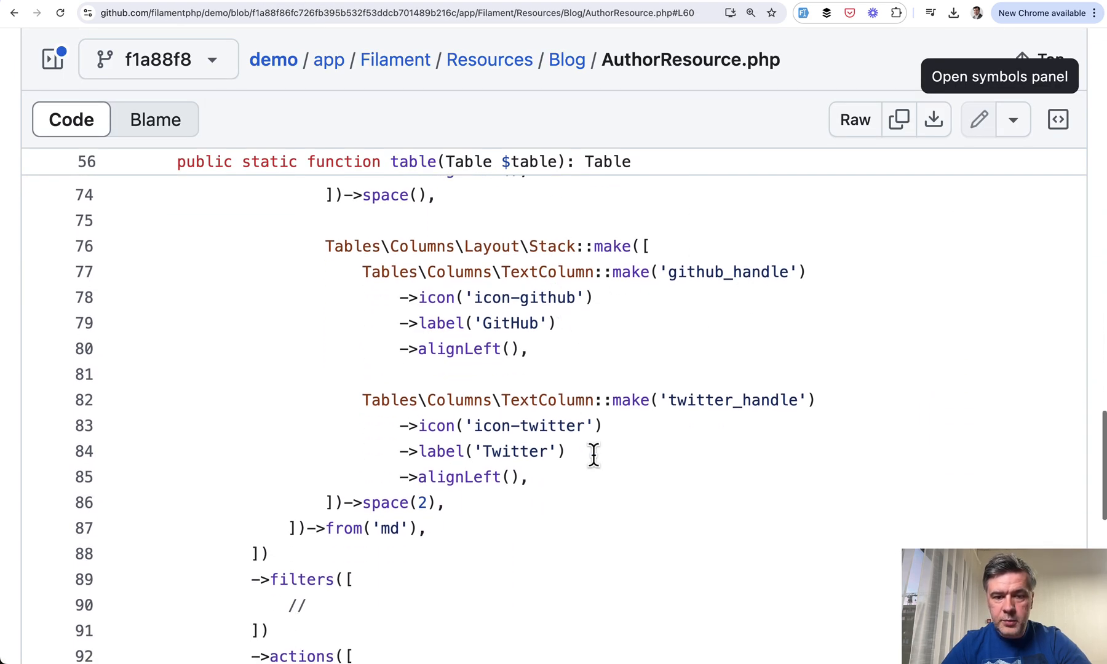
scroll(down, 3)
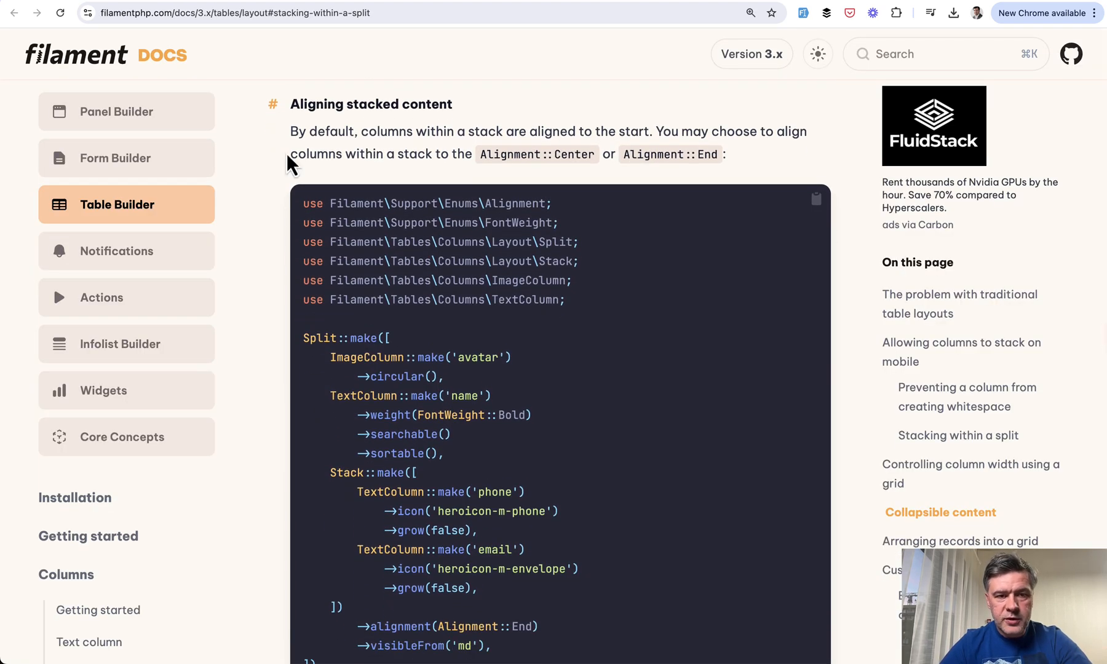
- Read the 'Aligning stacked content' and 'Spacing stacked content' sections
scroll(down, 3)
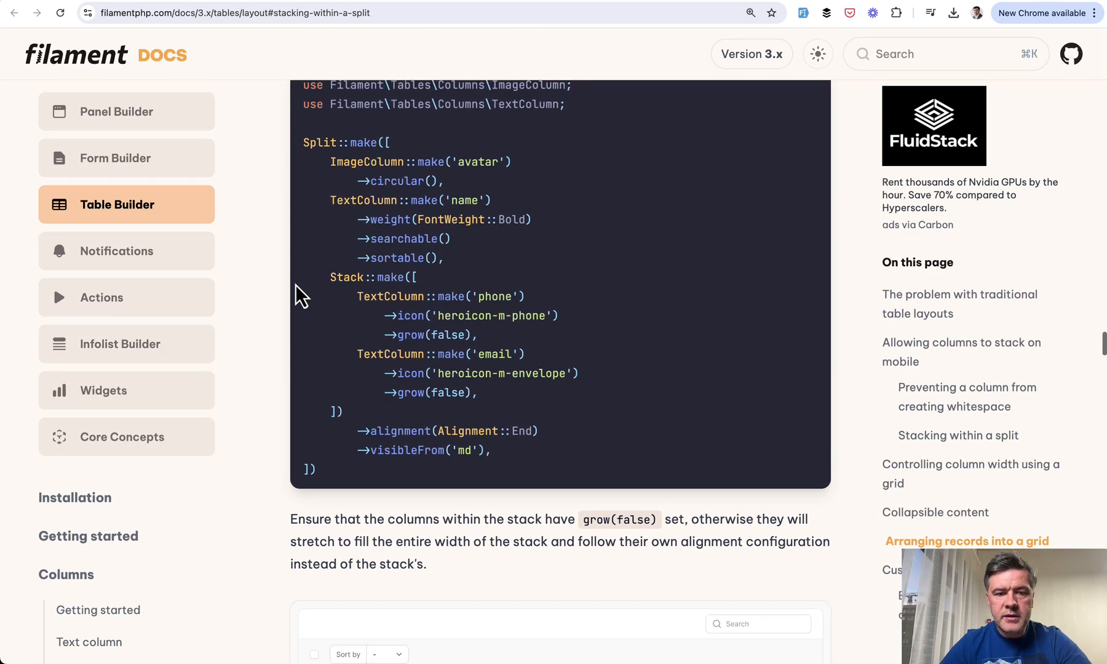
scroll(down, 3)
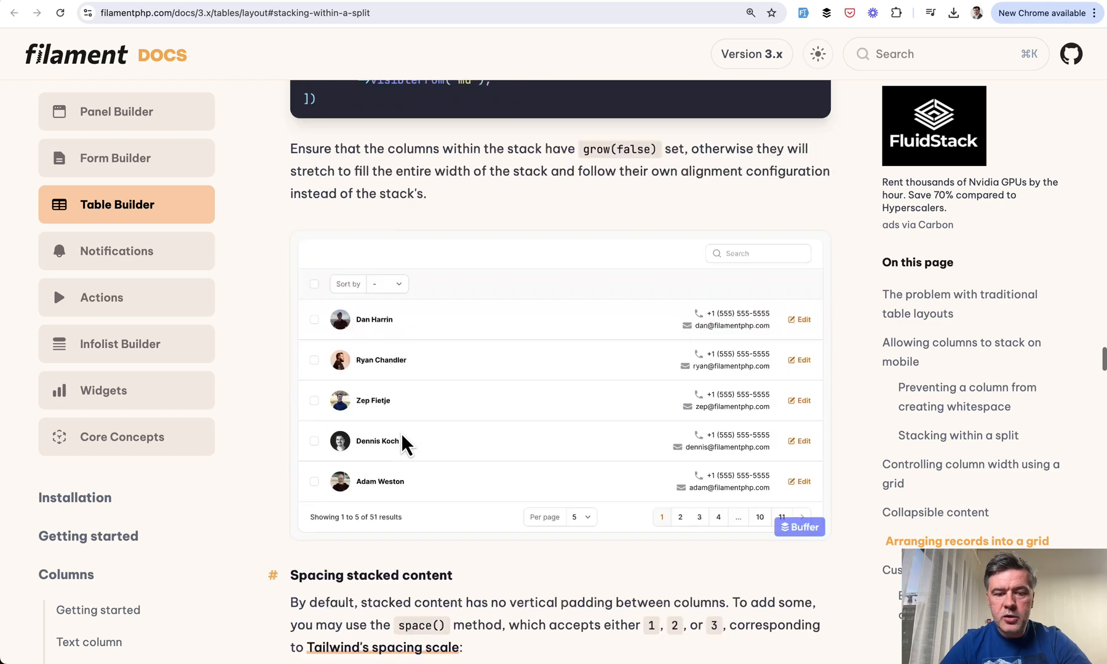
scroll(down, 3)
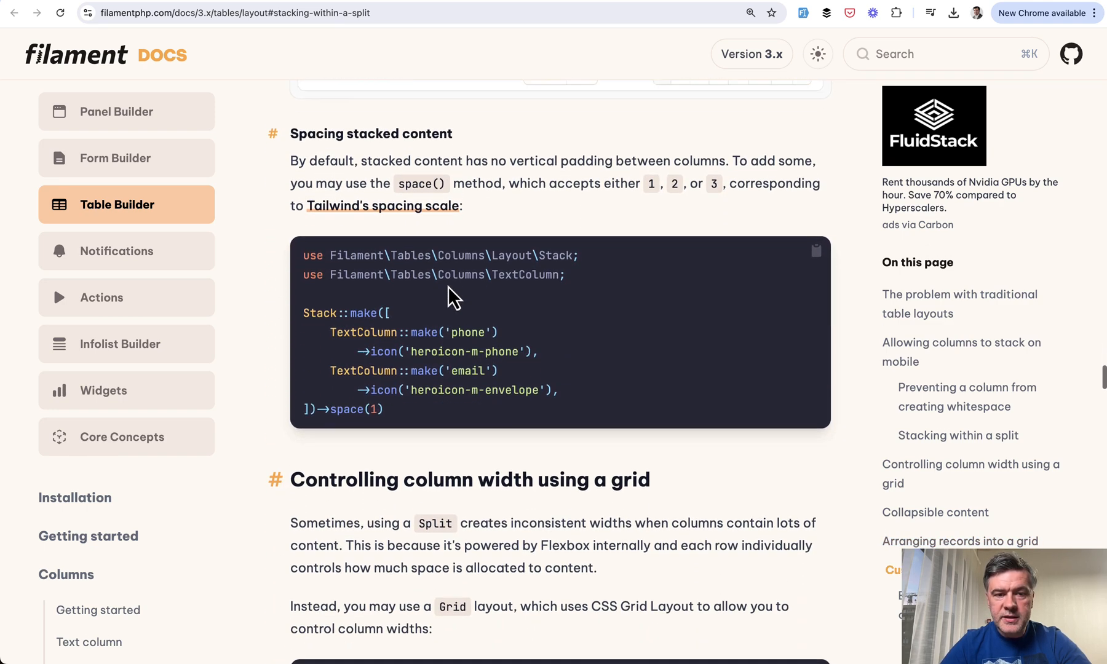
scroll(down, 3)
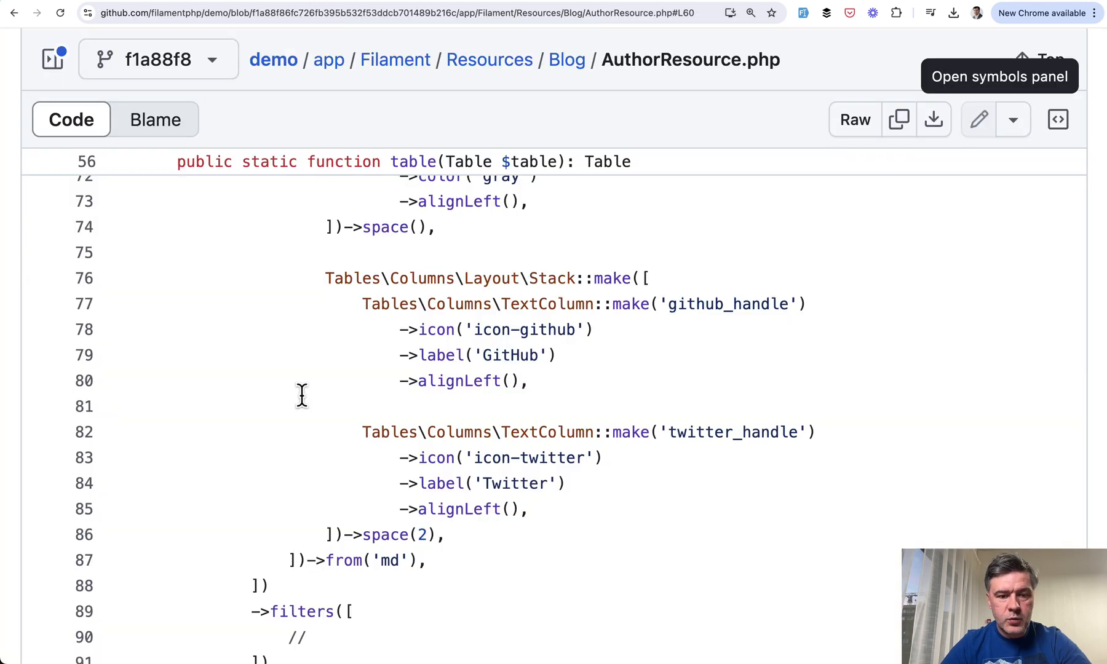
- Review the space(2) Stack code on GitHub, then scroll back to the docs' alignment example
double_click(393, 534)
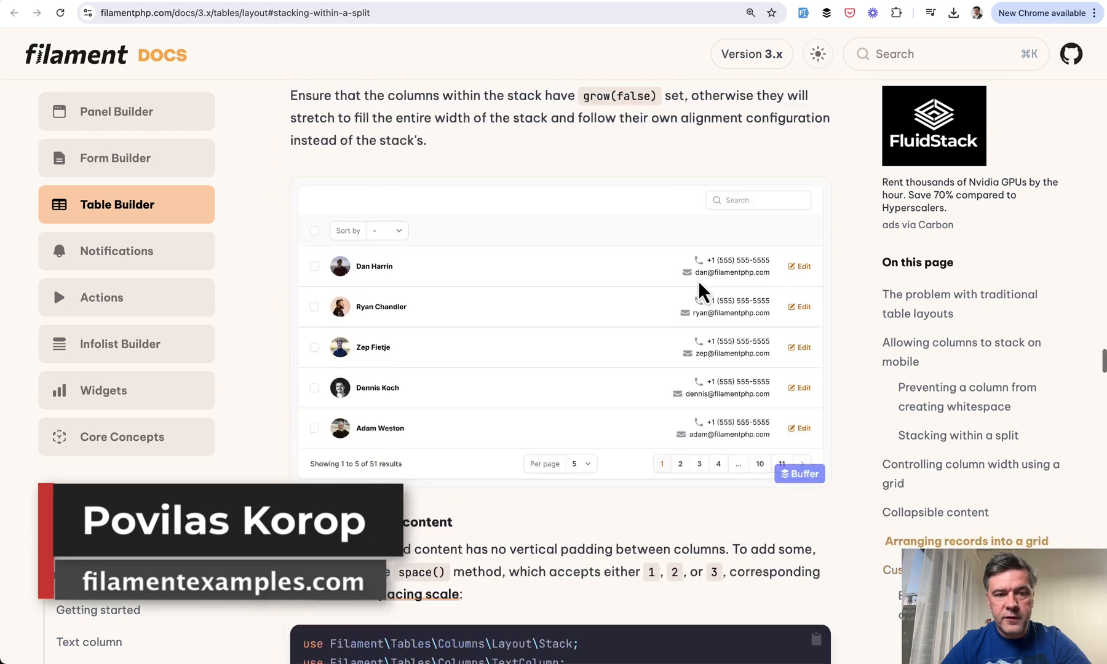
scroll(up, 3)
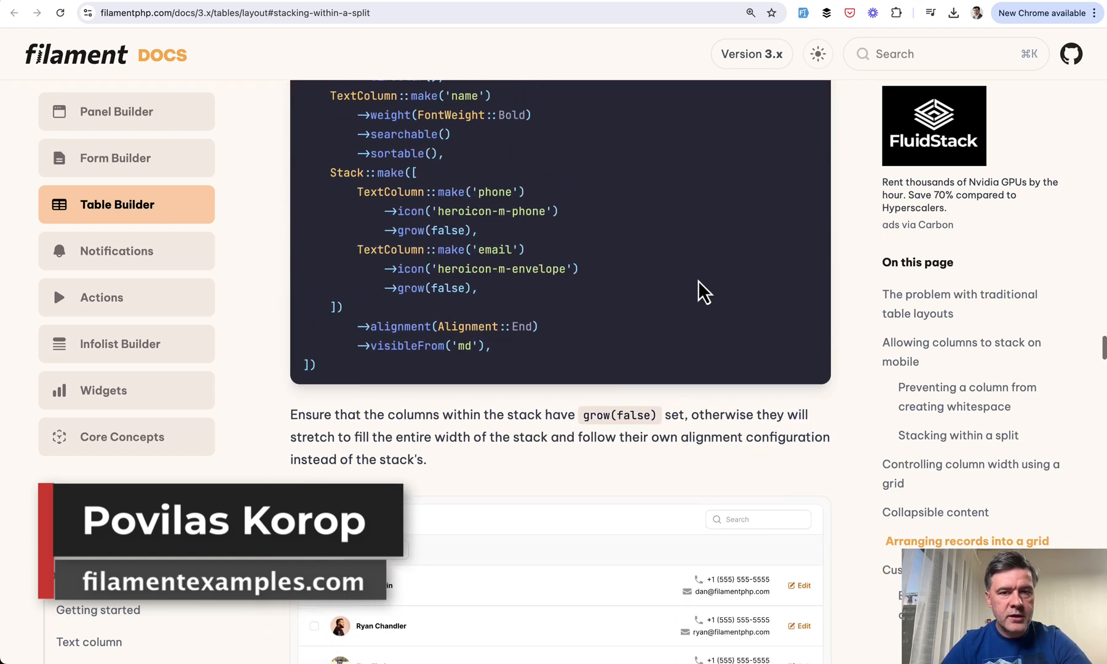